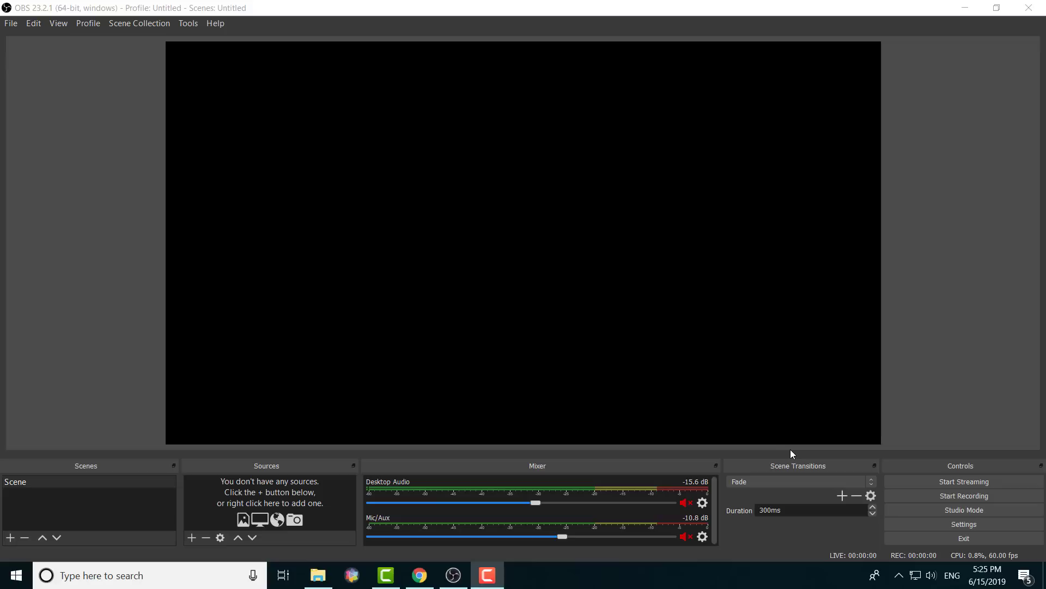
mouse_move(519, 545)
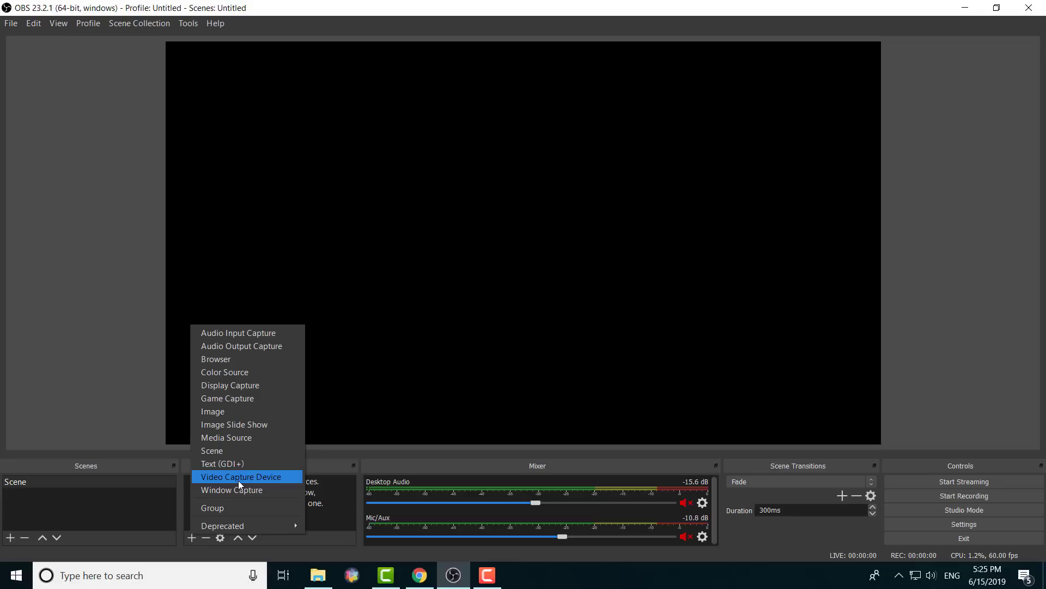
Create a Video Capture Device source named 'Elgato' in the scene.
left_click(242, 476)
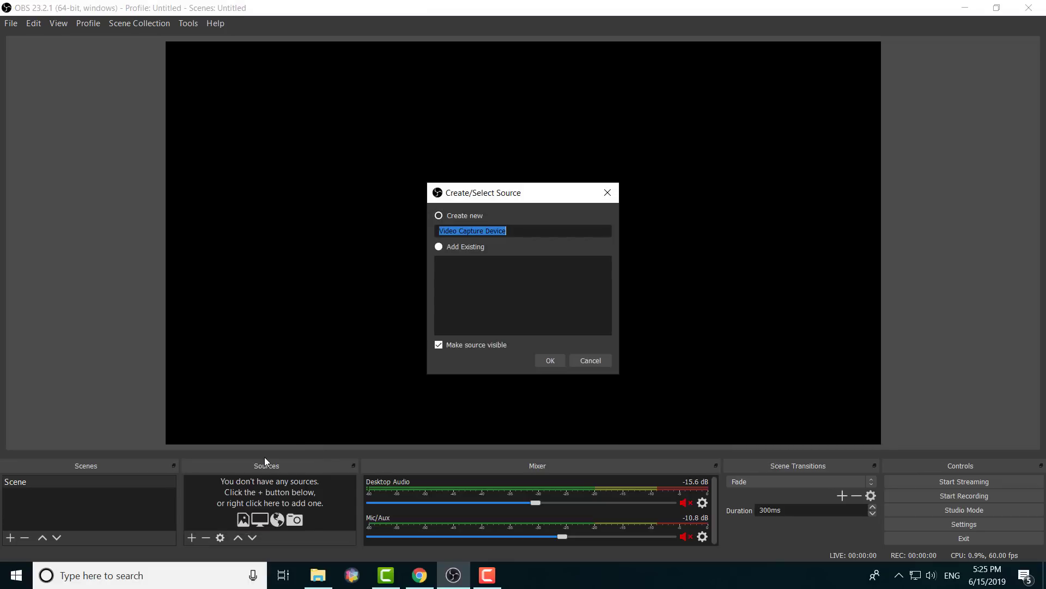
type("Elgato")
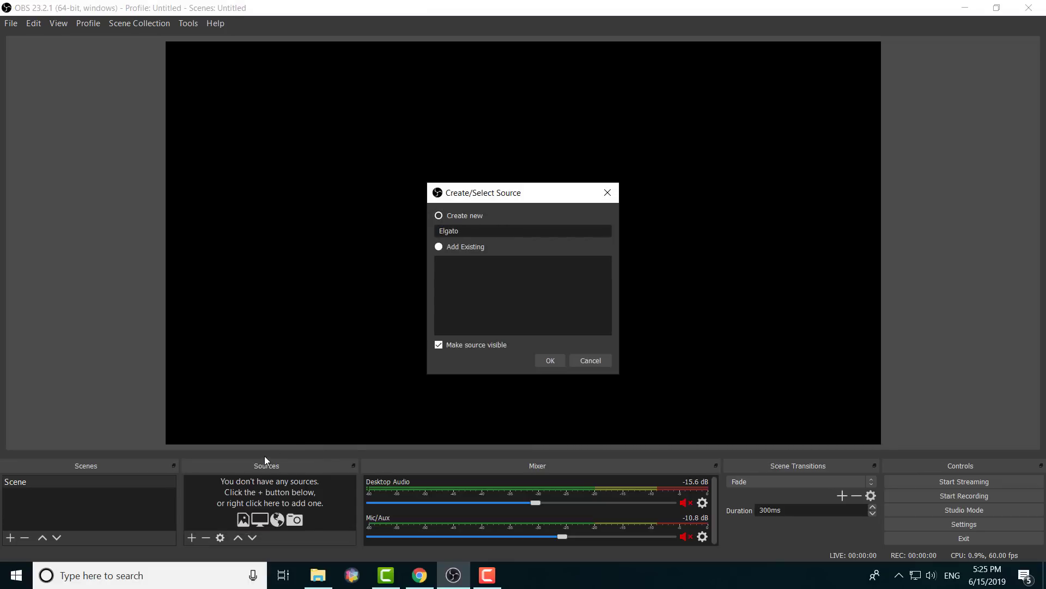
left_click(549, 360)
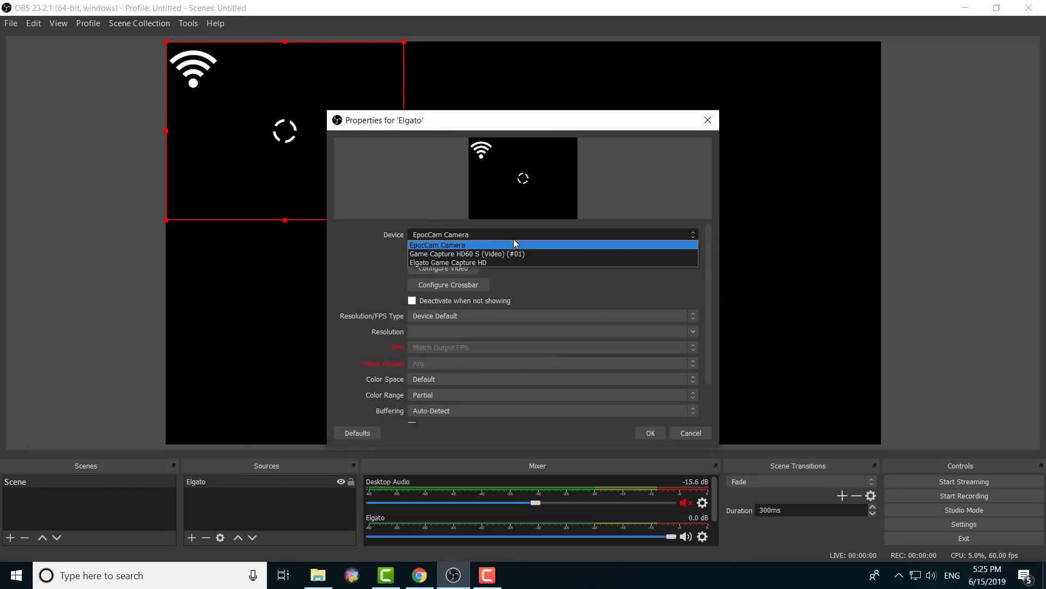
Set the Elgato source's device to Game Capture HD60 S (Video) (#01) and accept.
left_click(468, 254)
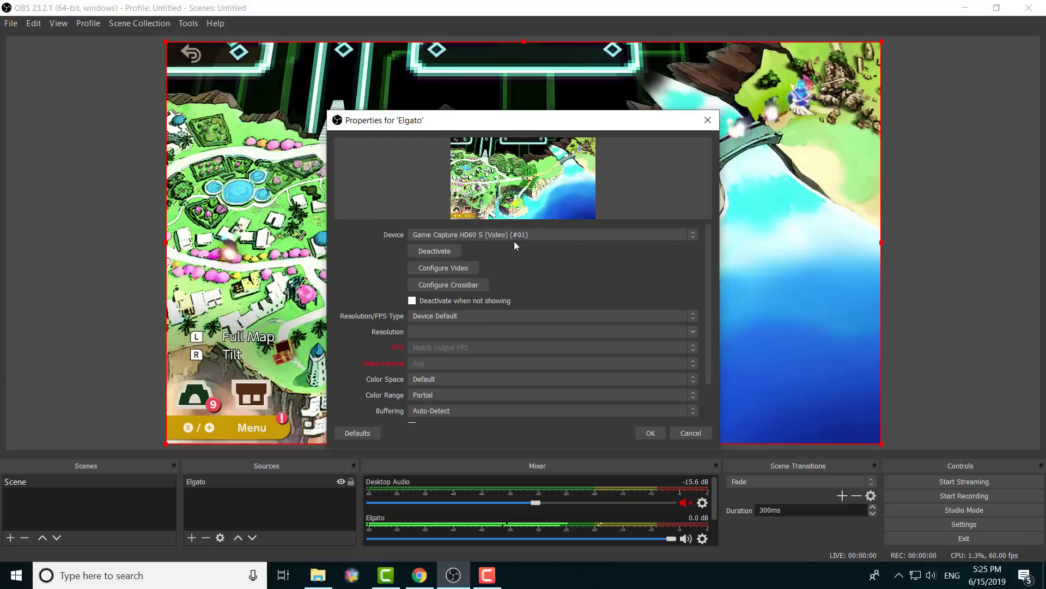
mouse_move(500, 261)
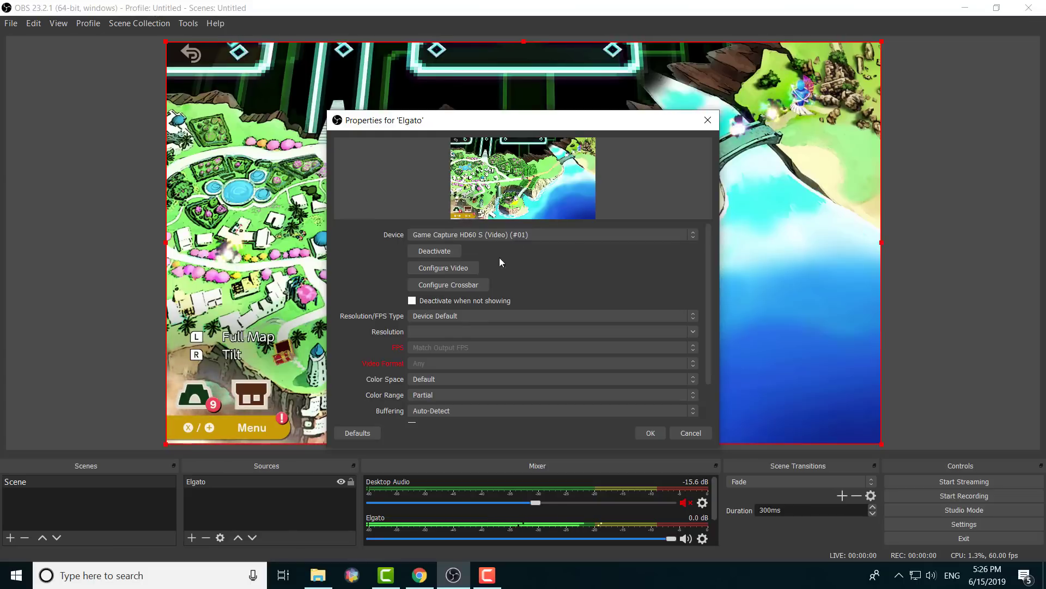
scroll("down", 3)
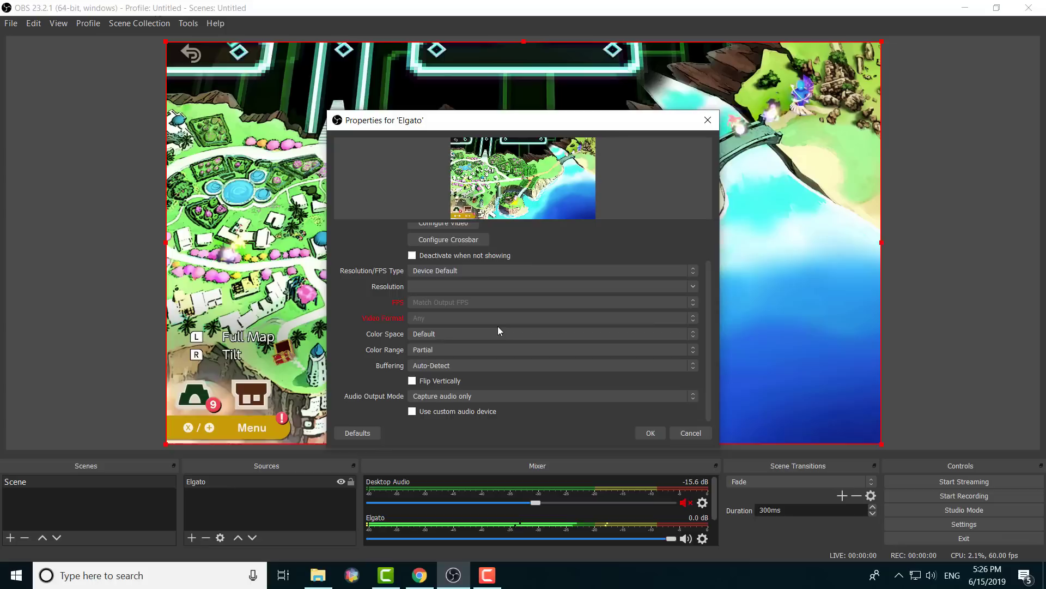
mouse_move(456, 319)
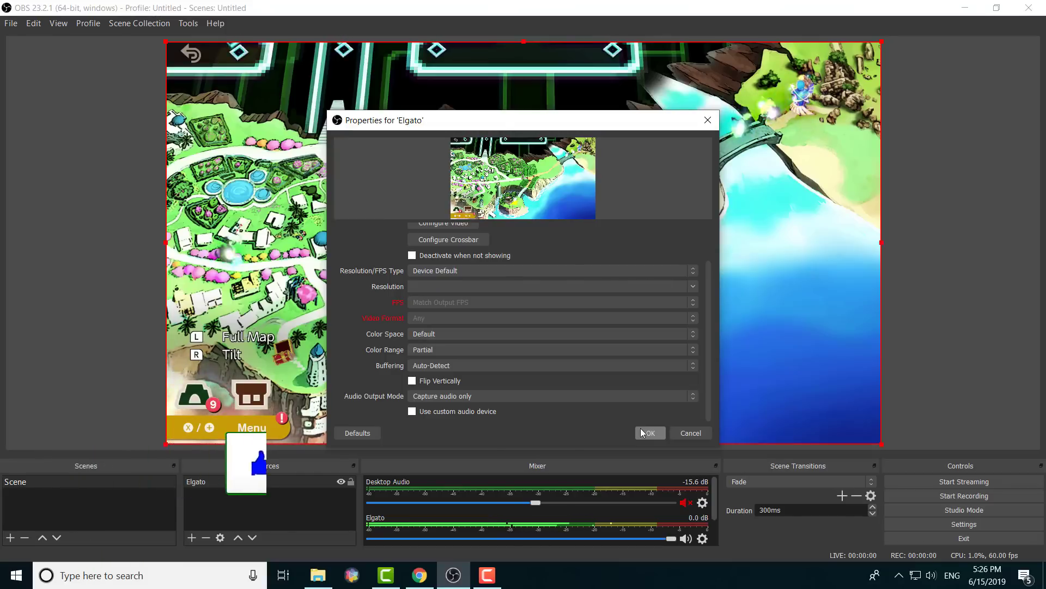
left_click(647, 432)
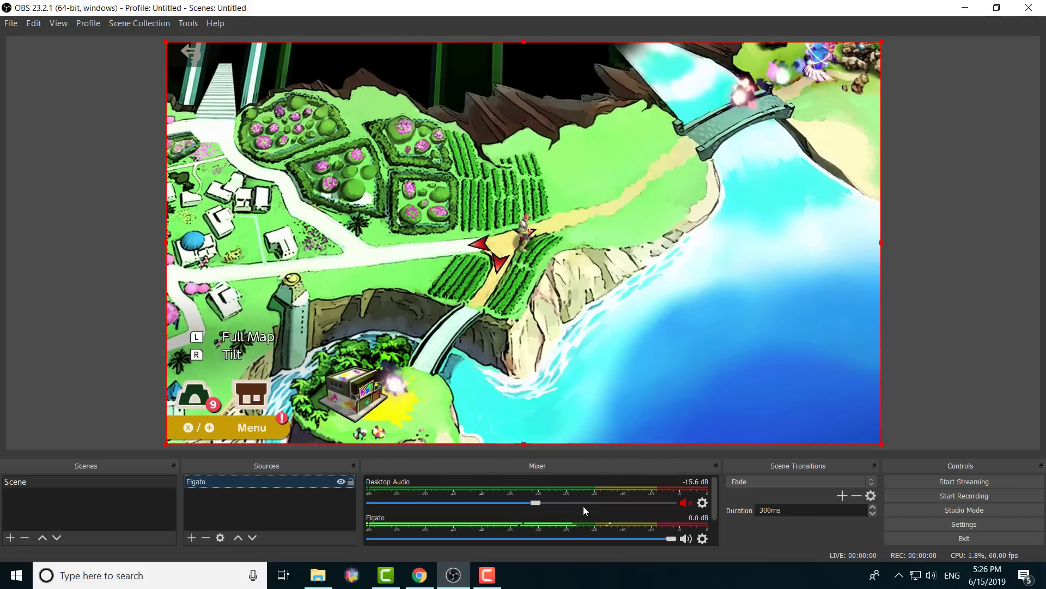
mouse_move(963, 481)
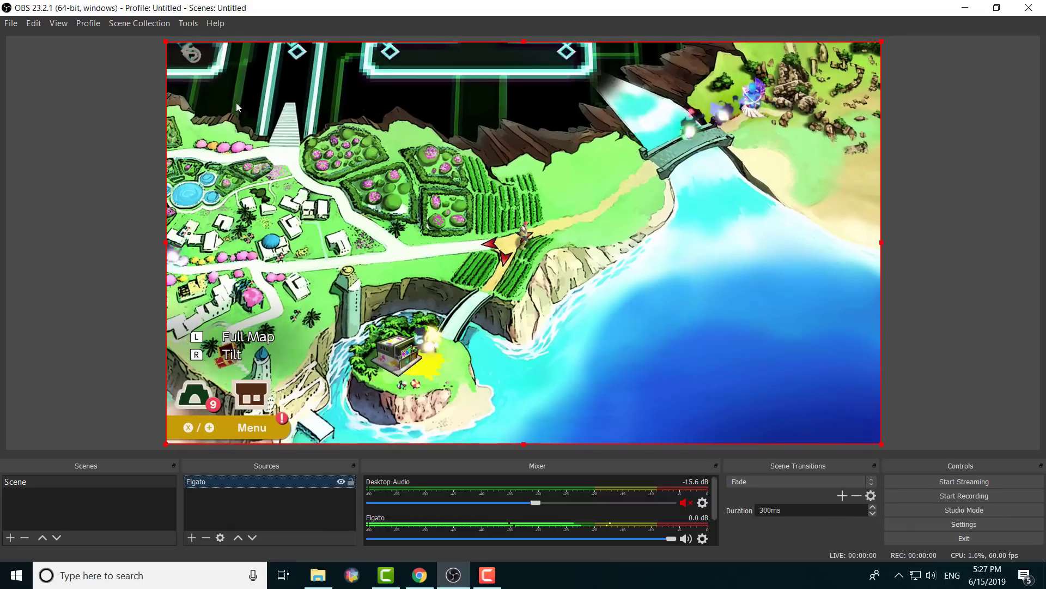
Bring up the OBS Settings window from the Controls dock.
left_click(963, 525)
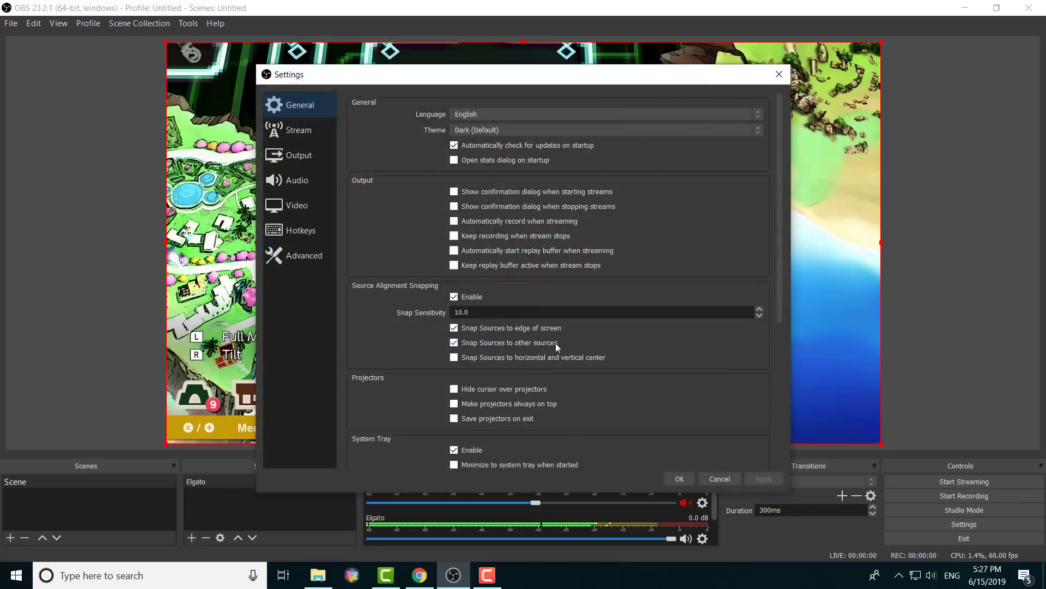
Show the Stream settings page with YouTube / YouTube Gaming as the service.
left_click(298, 130)
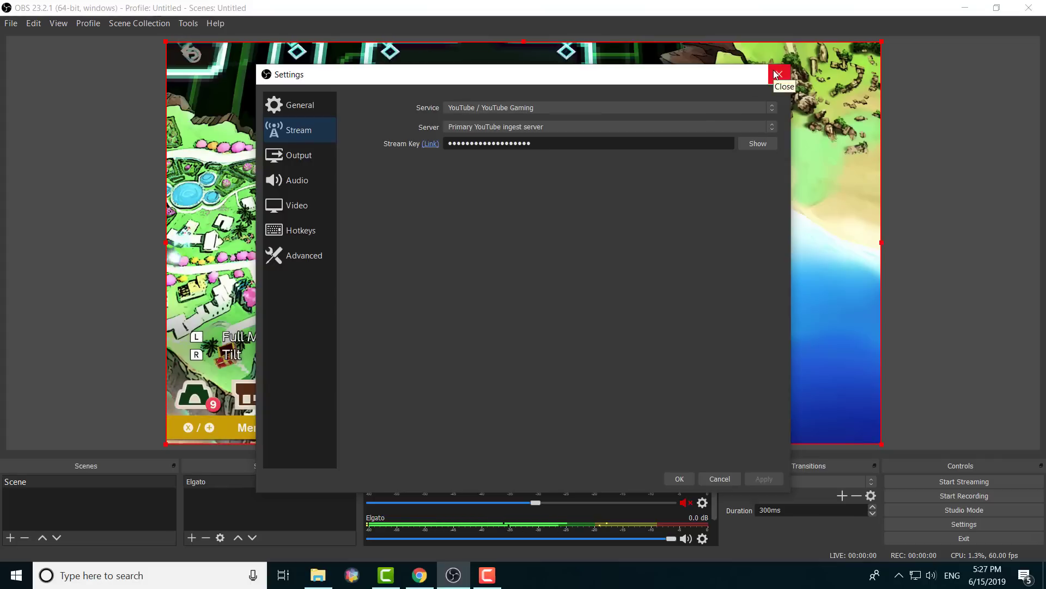
Close the Settings window and return to the live gameplay preview.
left_click(776, 74)
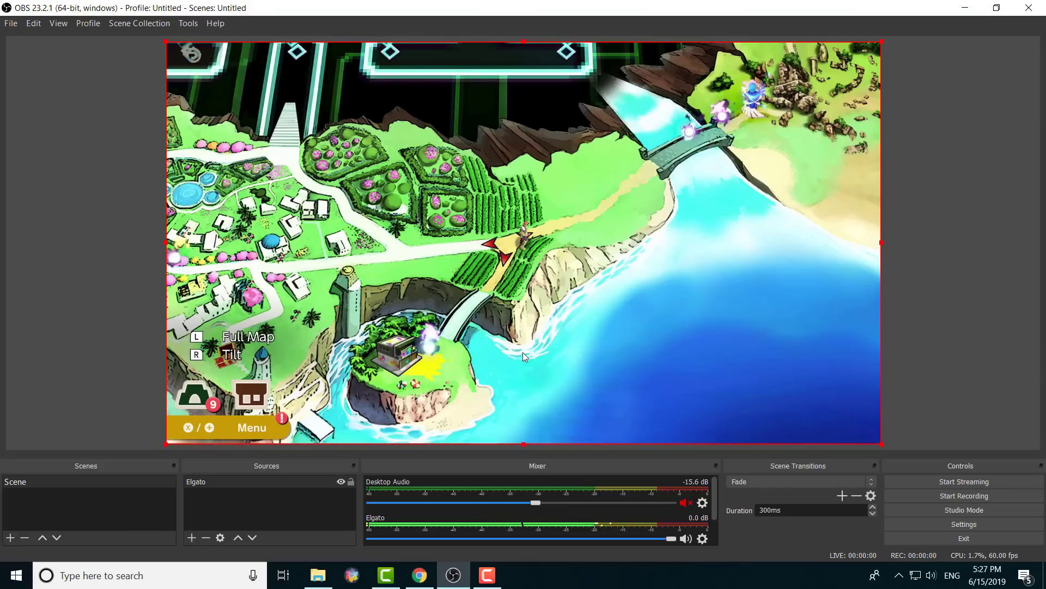
mouse_move(617, 386)
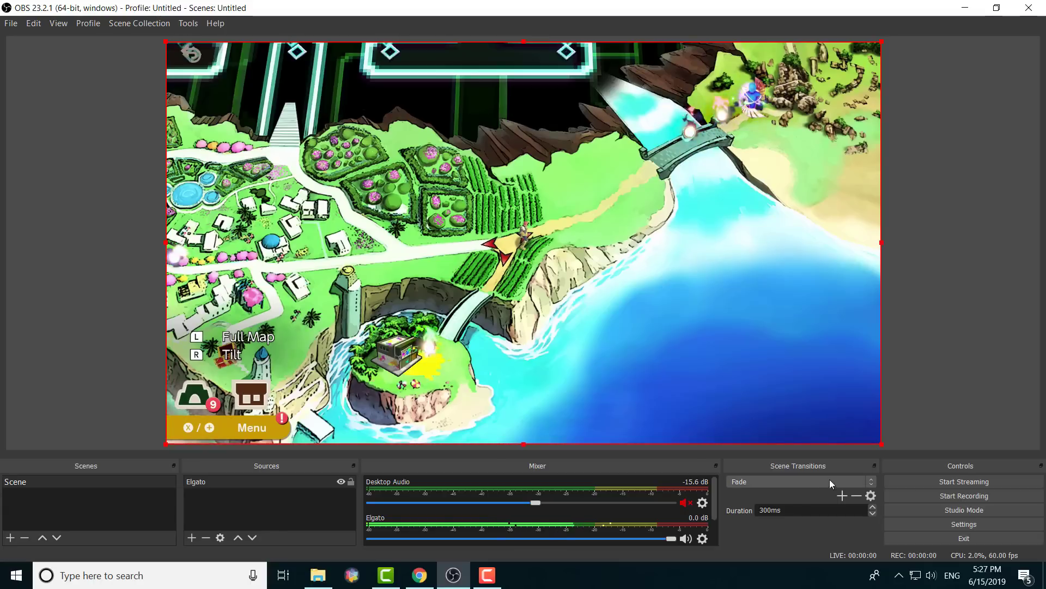
left_click(963, 524)
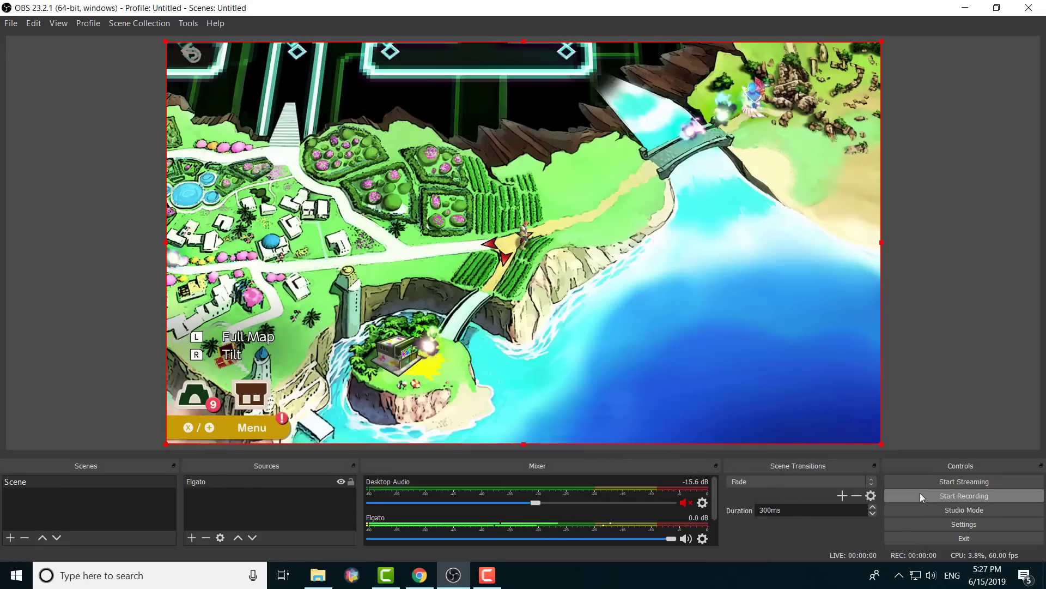
Record a short gameplay clip and select the new MP4 in the recordings folder.
left_click(962, 495)
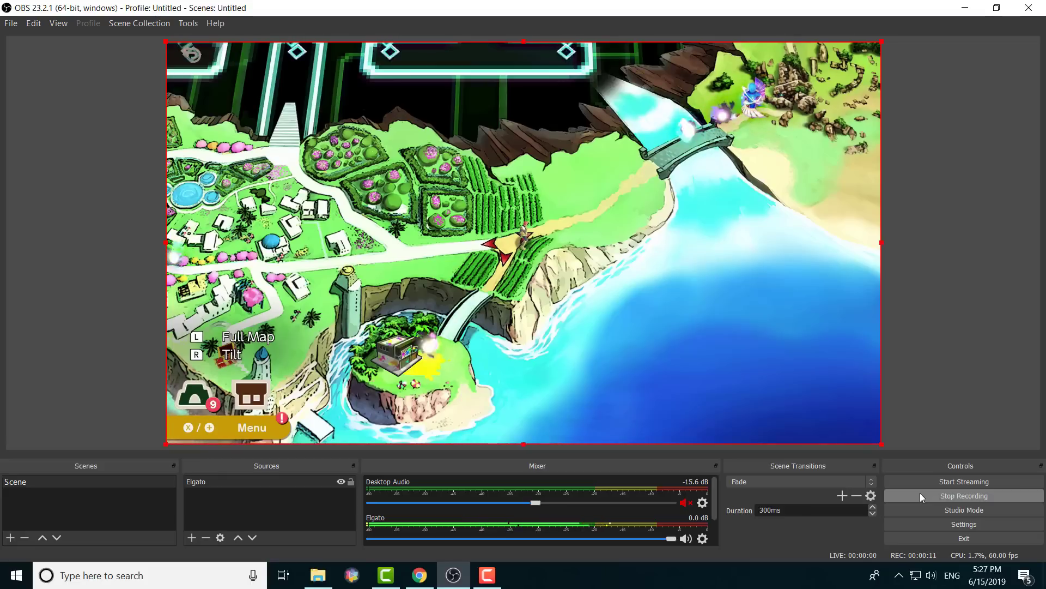
left_click(962, 495)
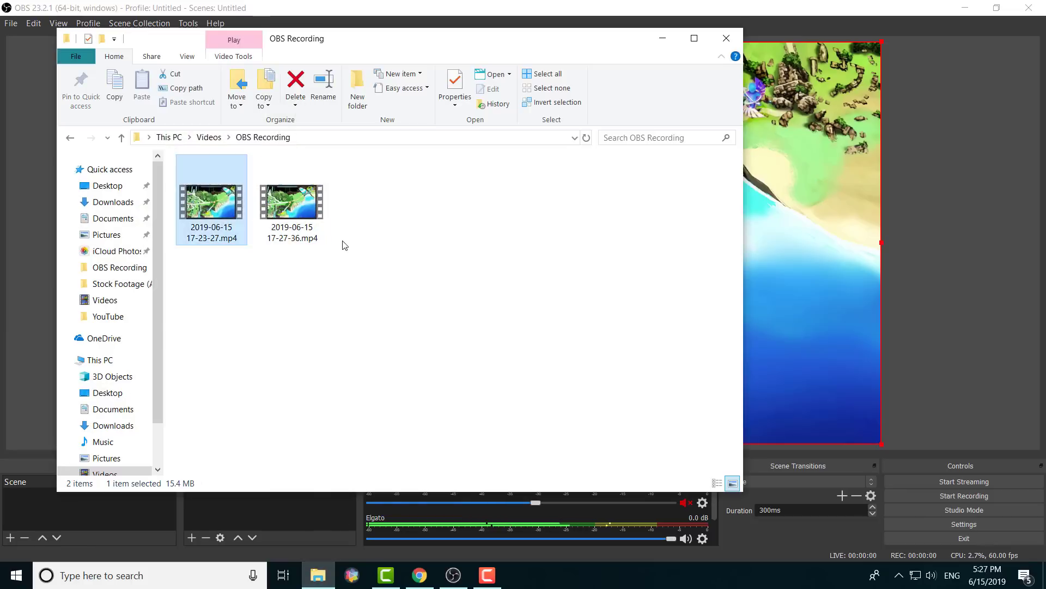
left_click(293, 198)
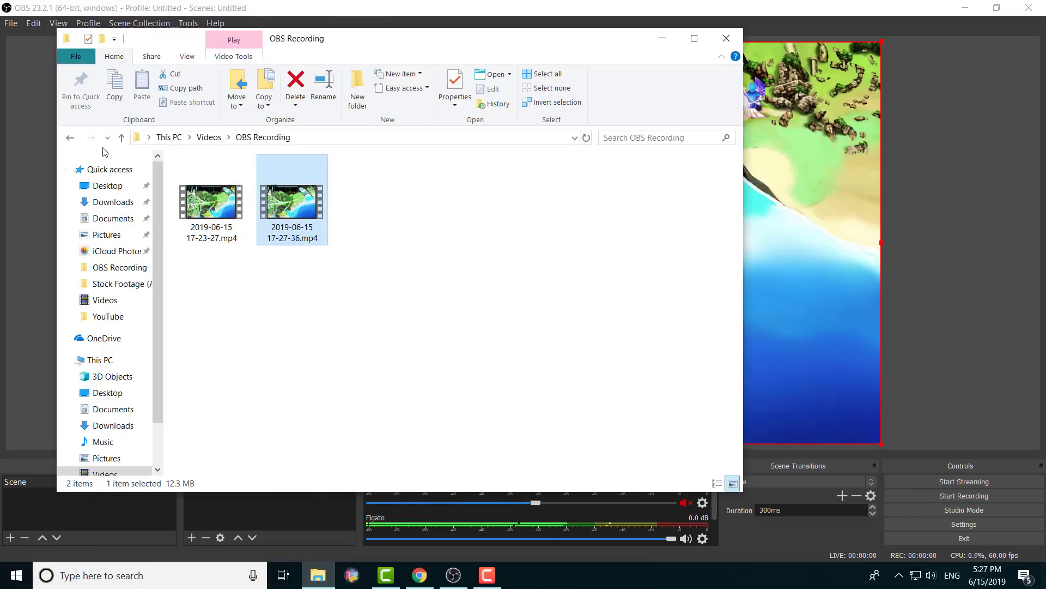
left_click(11, 23)
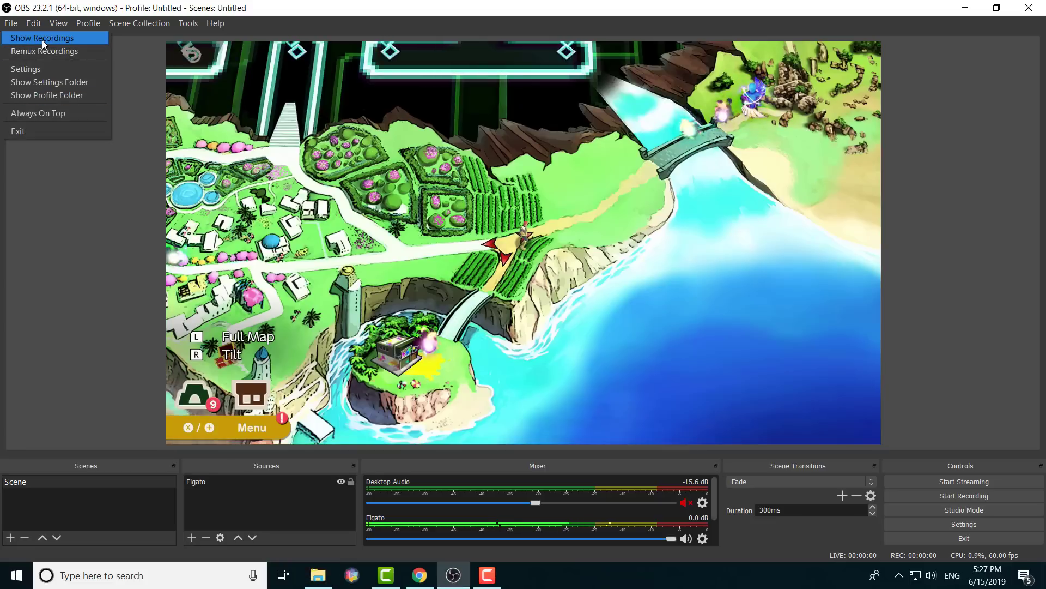
Review the Video, General and Output settings pages for recording path and MP4 format.
left_click(25, 68)
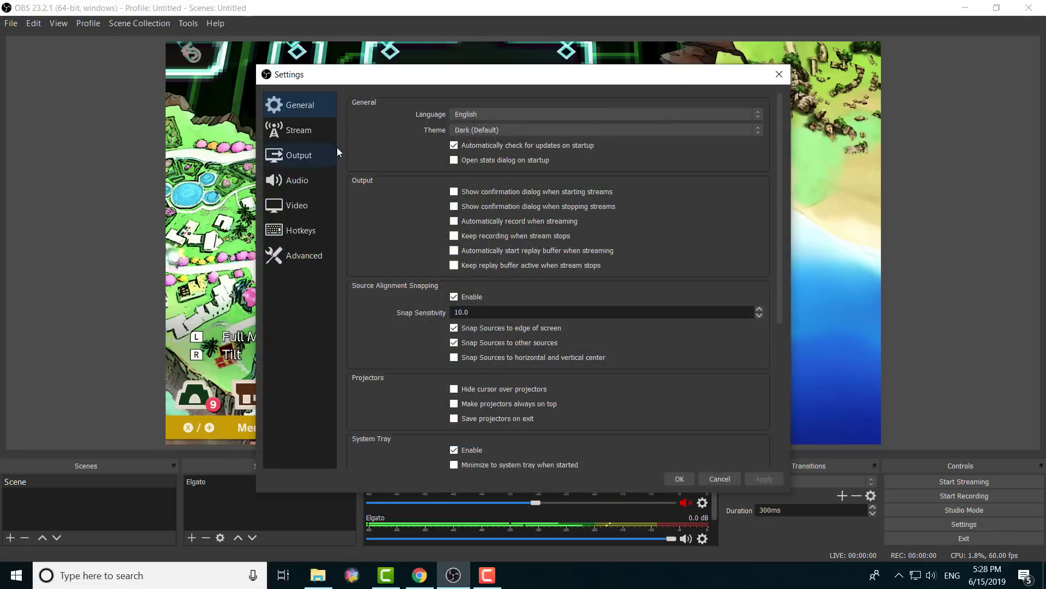
left_click(297, 205)
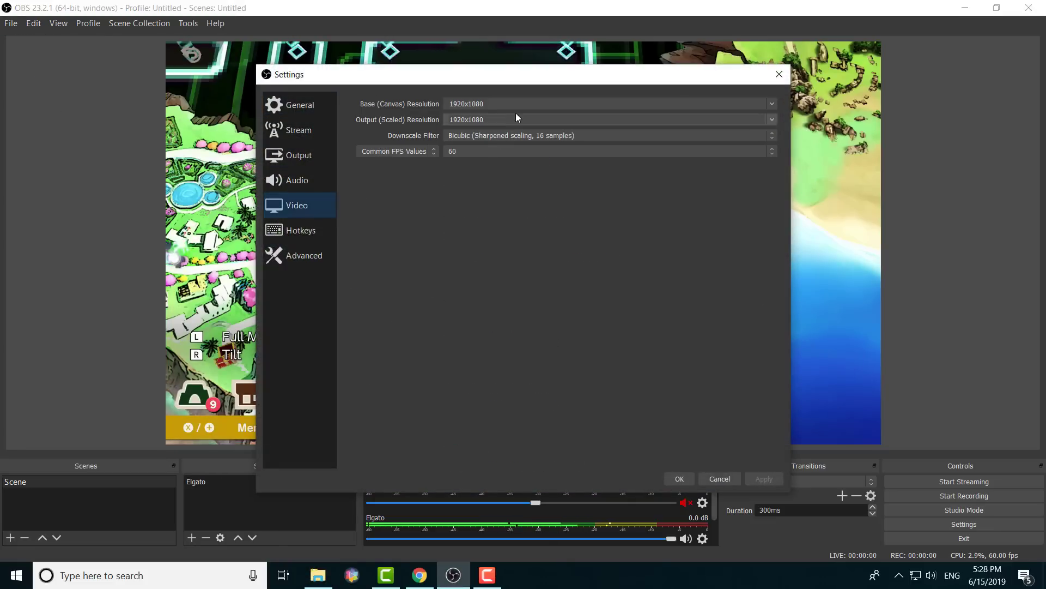
left_click(300, 105)
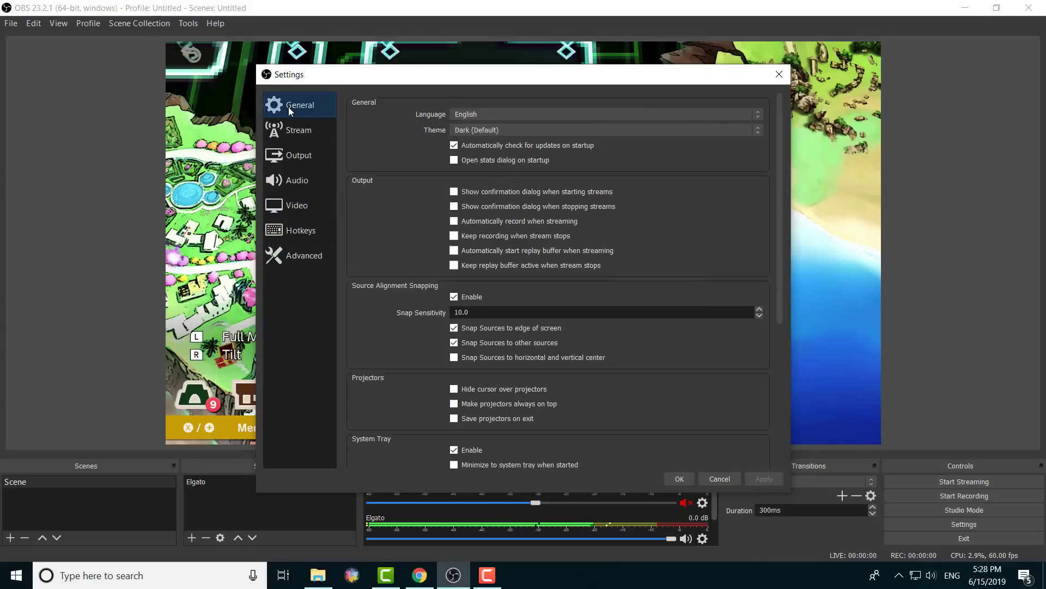
left_click(298, 155)
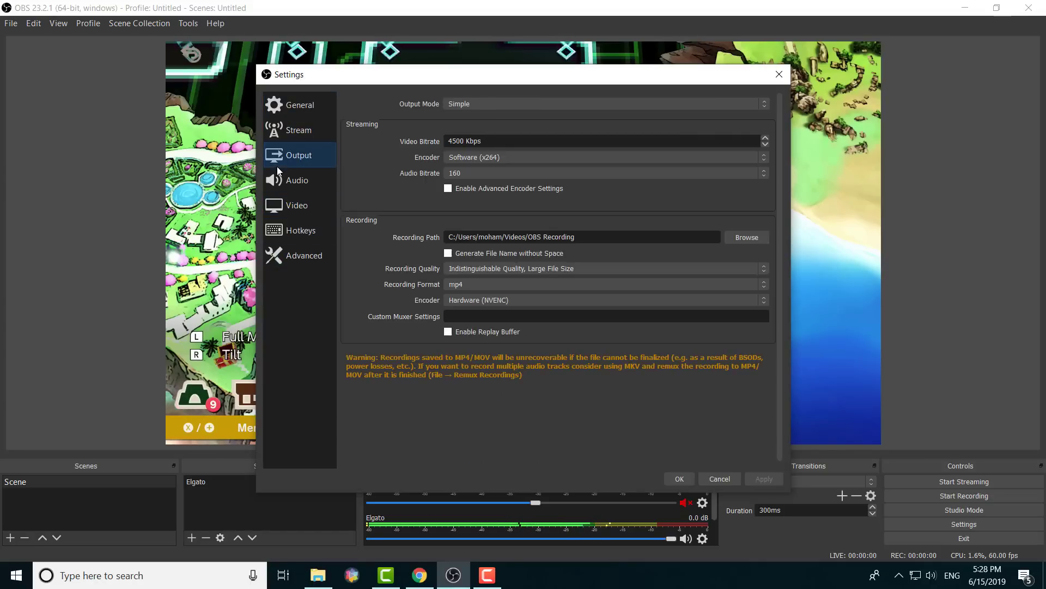
mouse_move(692, 247)
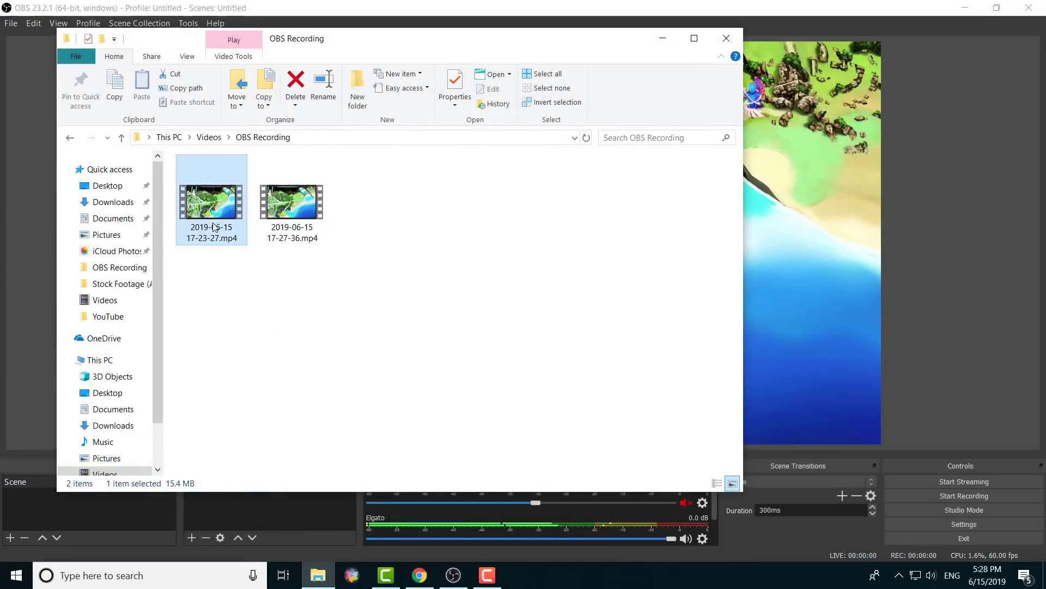
Play the recorded MP4 in Movies & TV, close it and return to the OBS preview.
double_click(211, 200)
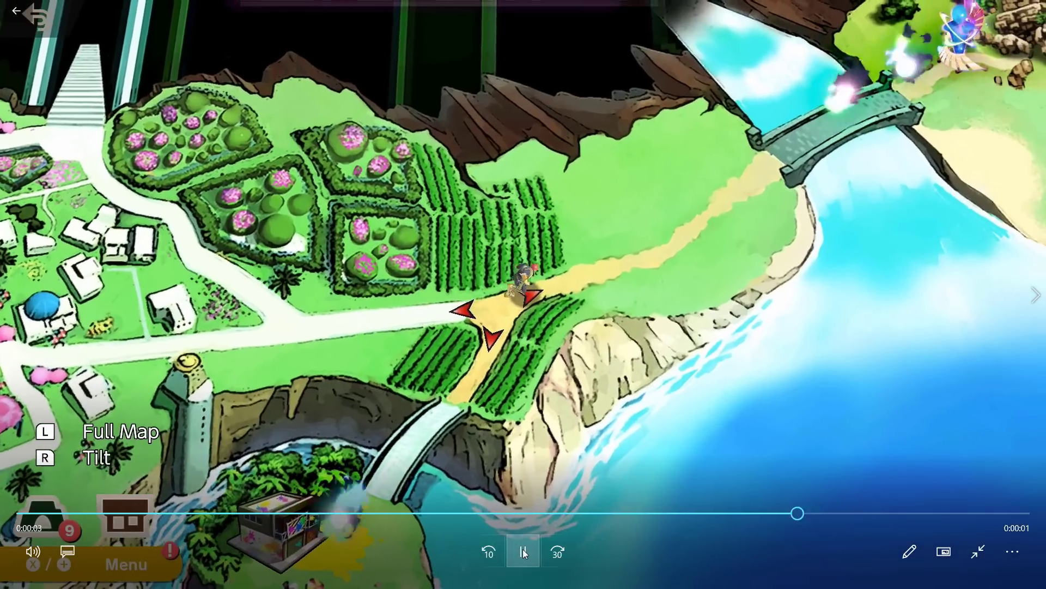
left_click(523, 552)
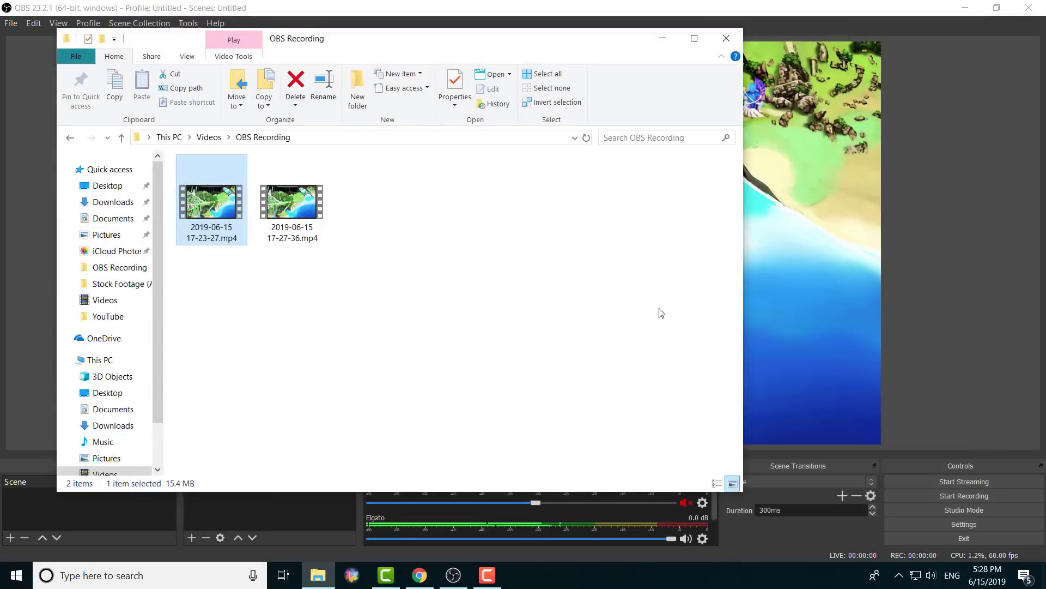
left_click(726, 38)
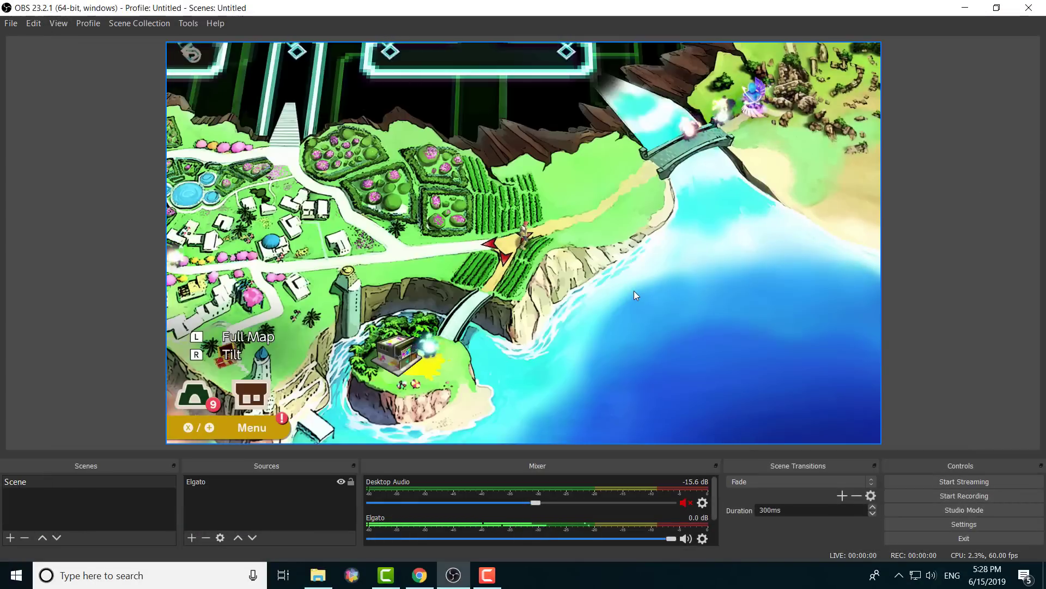